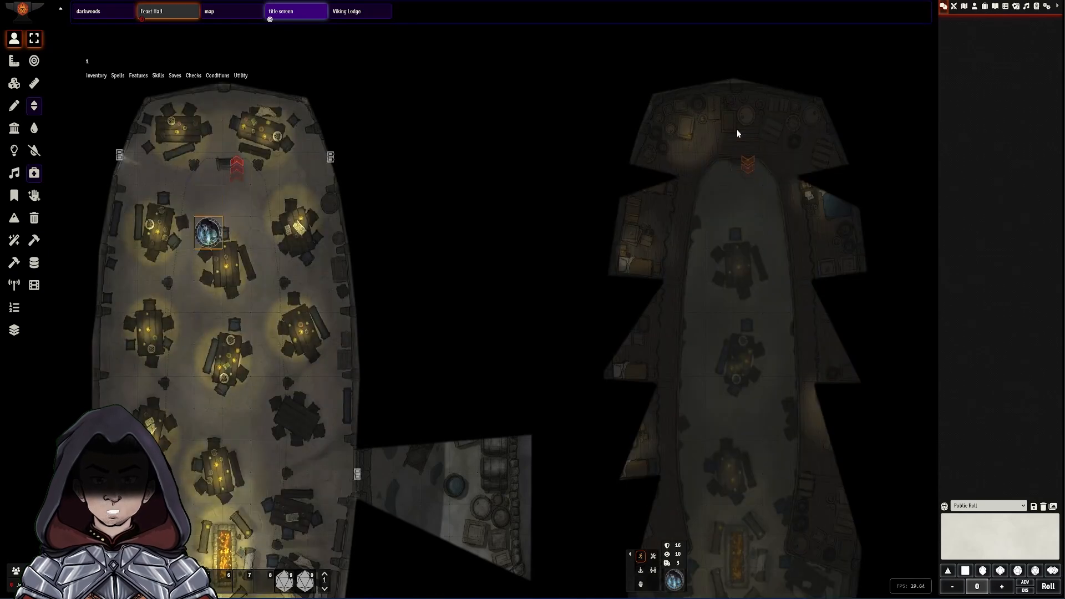
- Move the token to a new spot inside the tavern hall
{"action": "left_click_drag", "start_coordinate": [209, 233], "coordinate": [748, 155]}
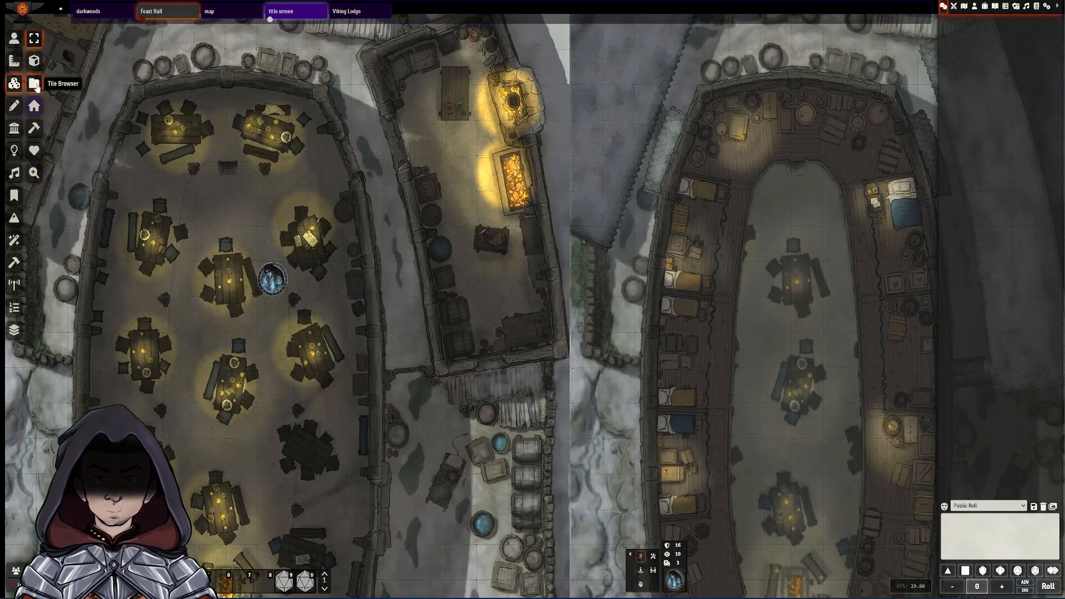
- Place an orange chevron arrow tile from the asset library near the top of the tavern hall
{"action": "left_click", "coordinate": [14, 83]}
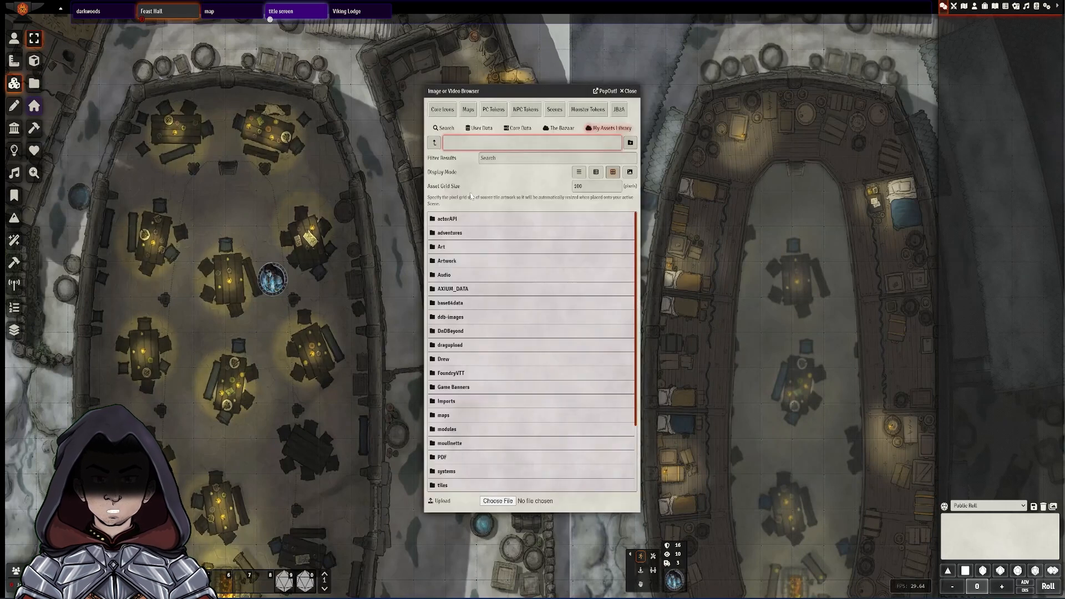
{"action": "left_click", "coordinate": [618, 110]}
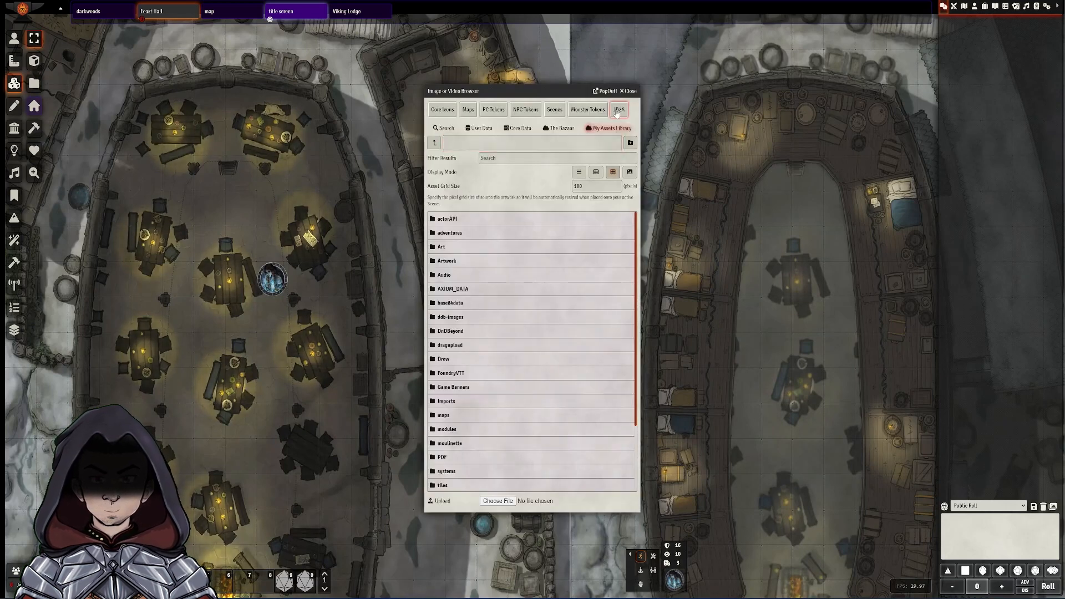
{"action": "left_click", "coordinate": [618, 109]}
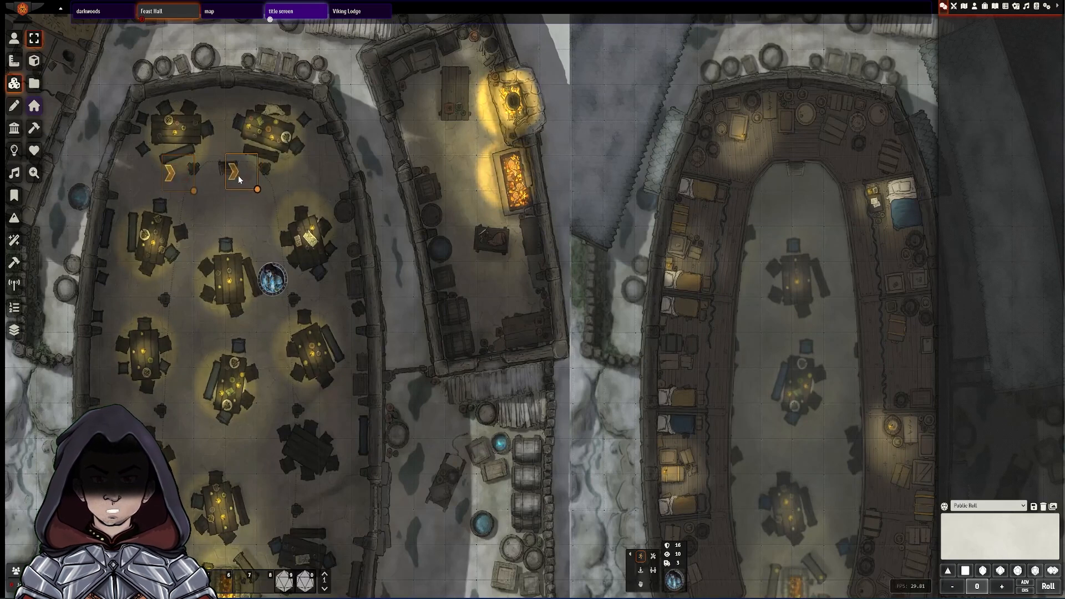
{"action": "left_click", "coordinate": [241, 172]}
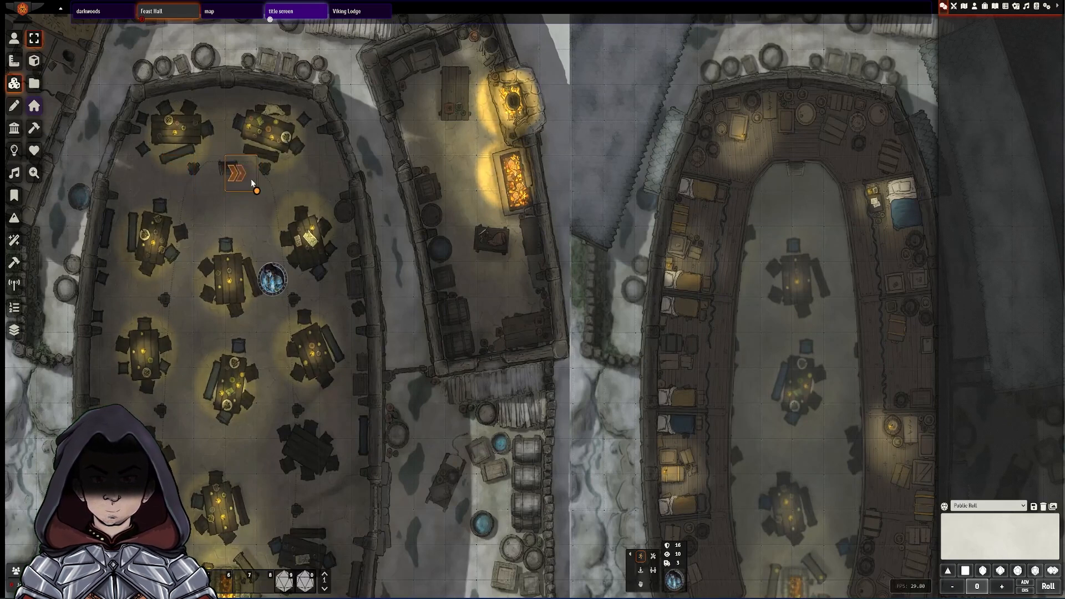
- Set the chevron tile's rotation to 27 and paste a rotated copy atop the longhouse
{"action": "double_click", "coordinate": [240, 172]}
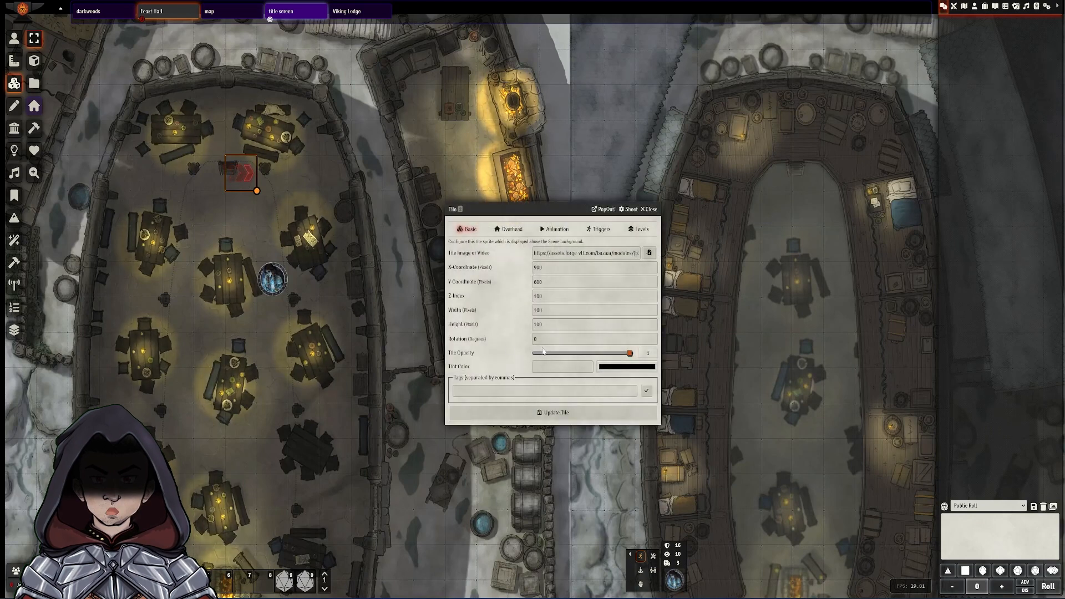
{"action": "type", "text": "27"}
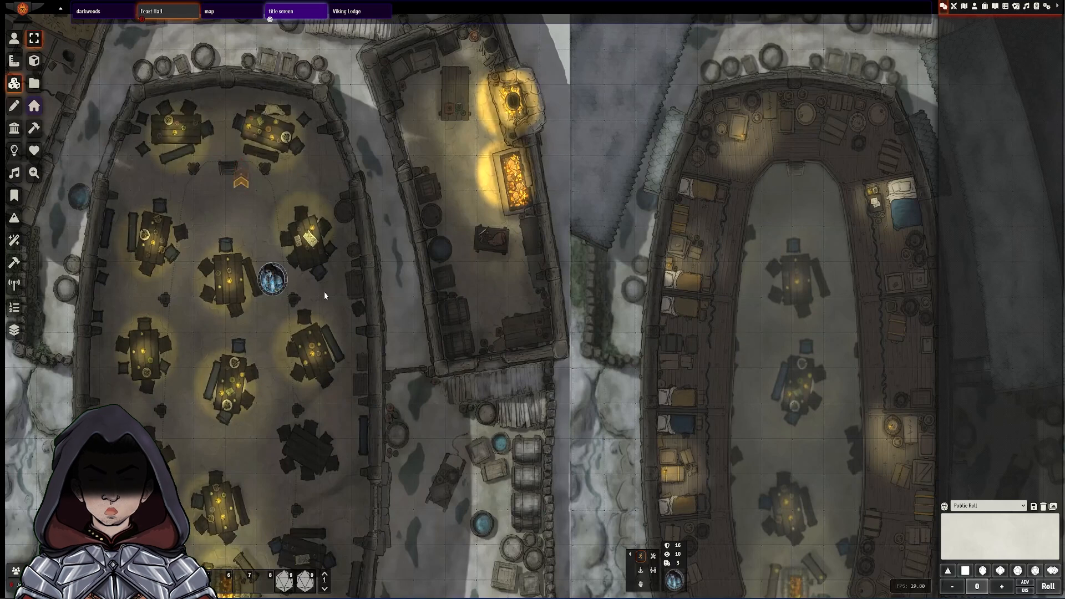
{"action": "left_click", "coordinate": [241, 173]}
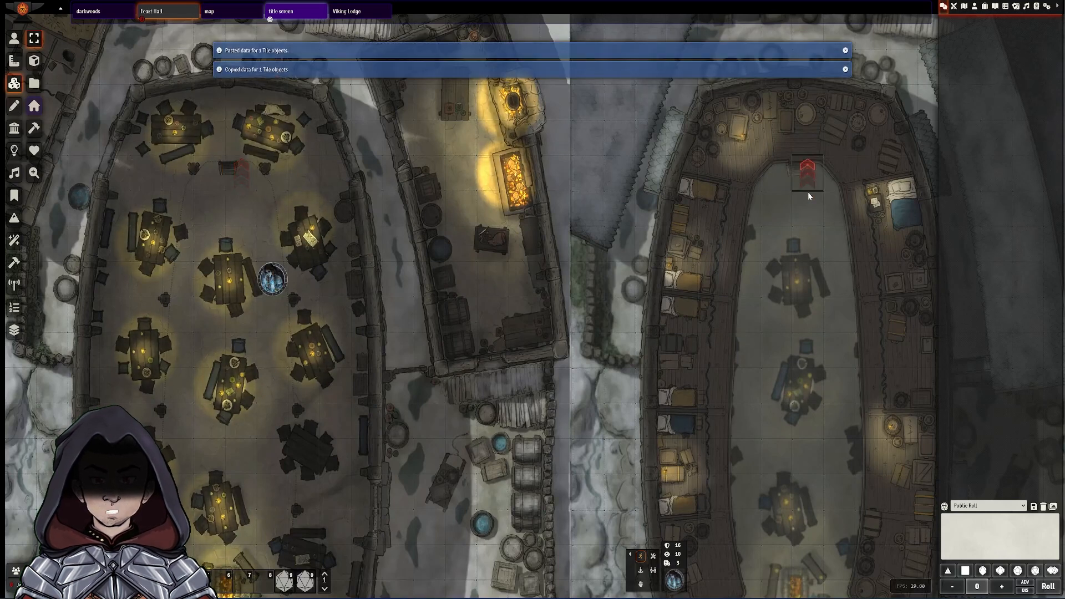
{"action": "double_click", "coordinate": [808, 172]}
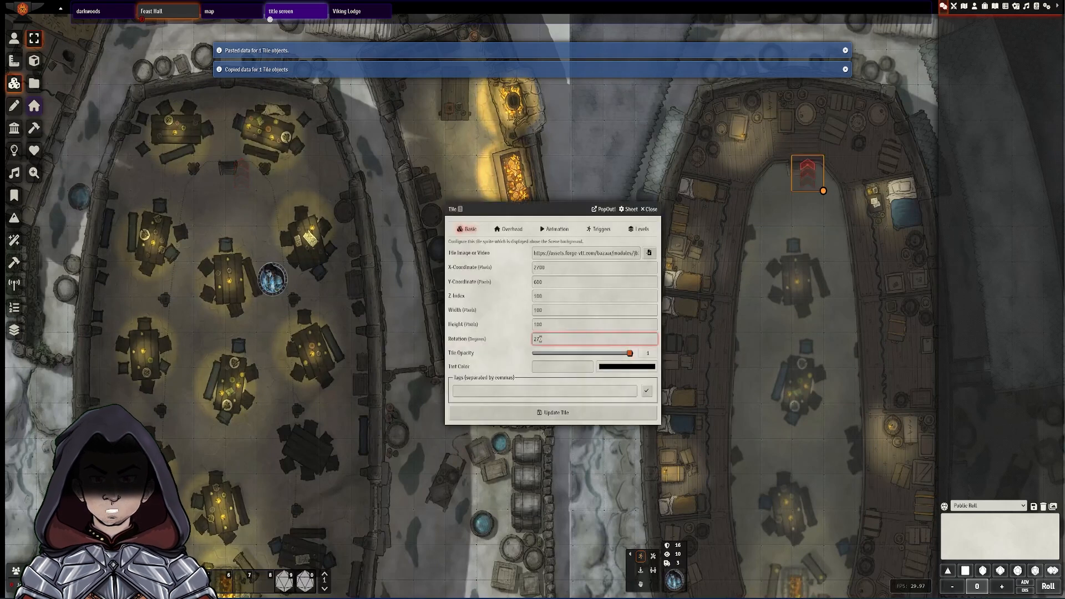
{"action": "left_click", "coordinate": [647, 208]}
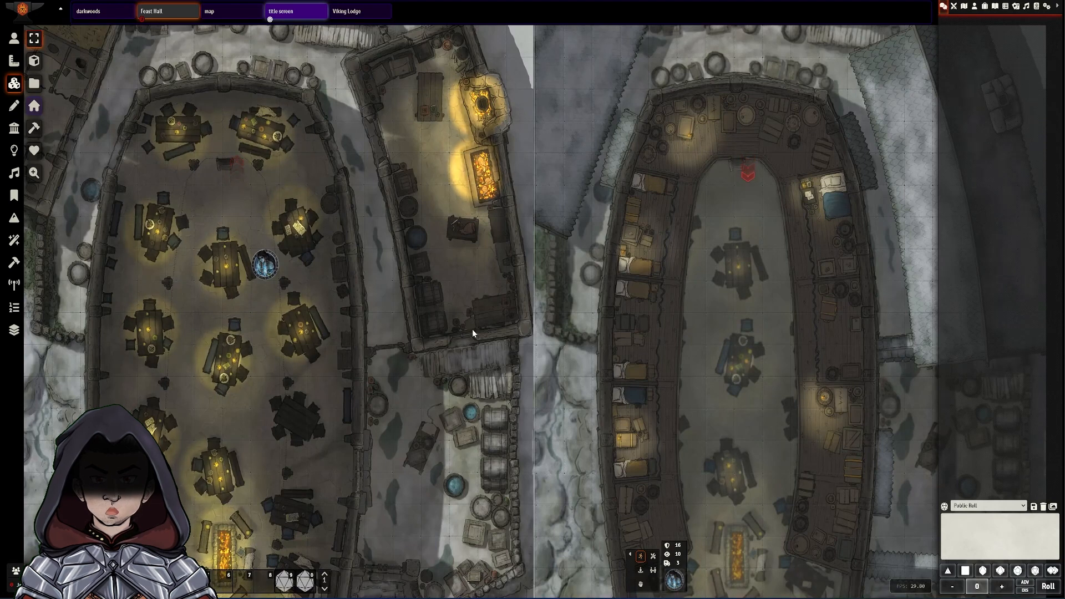
- Add a Teleport trigger to the tavern chevron targeting the longhouse top, avoiding other tokens
{"action": "double_click", "coordinate": [236, 168]}
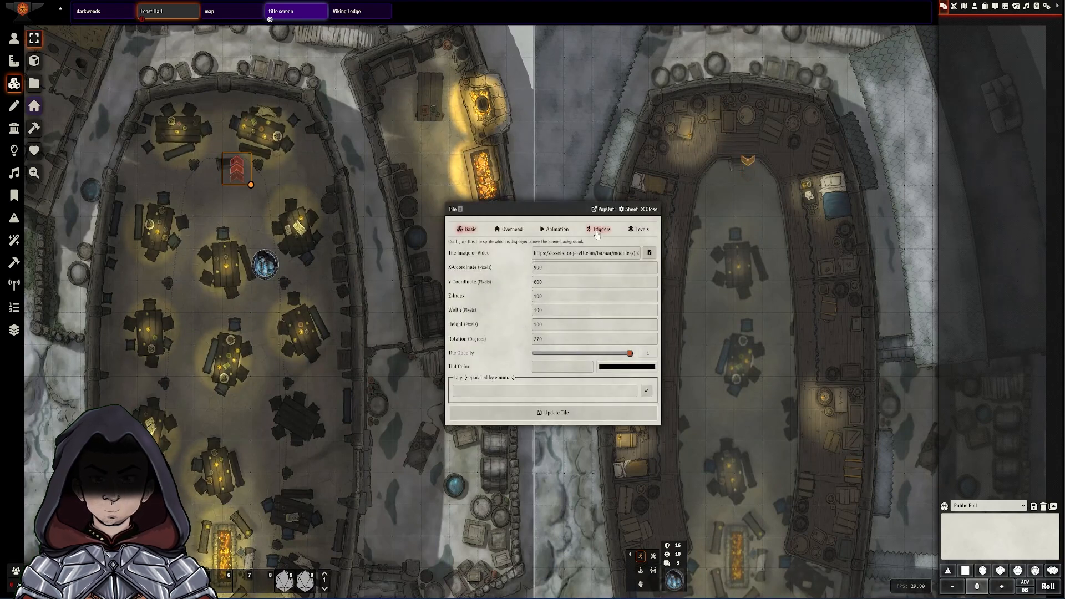
{"action": "left_click", "coordinate": [599, 230]}
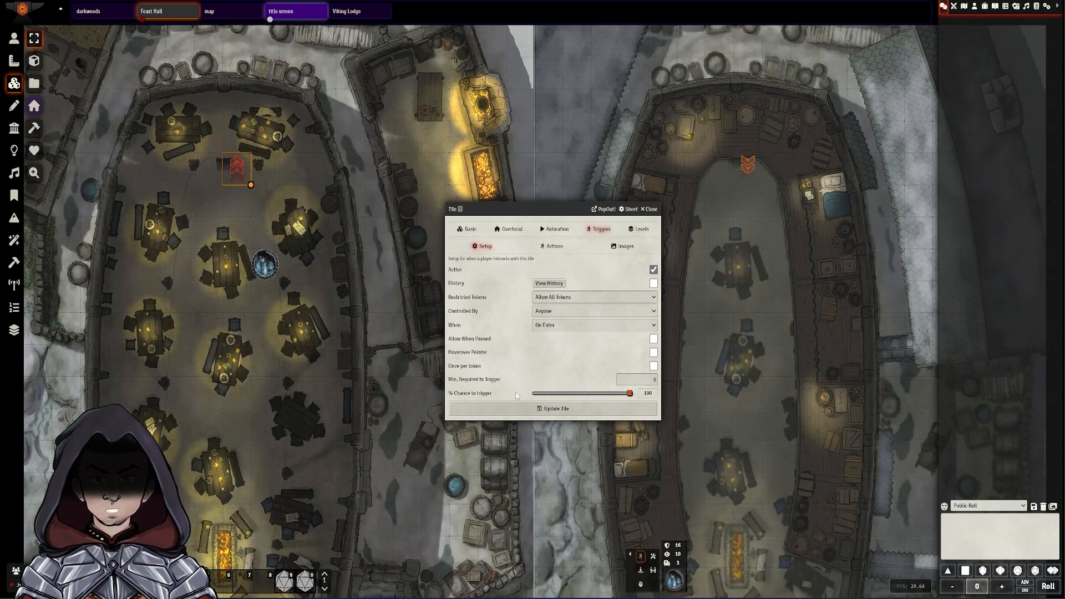
{"action": "left_click", "coordinate": [555, 246]}
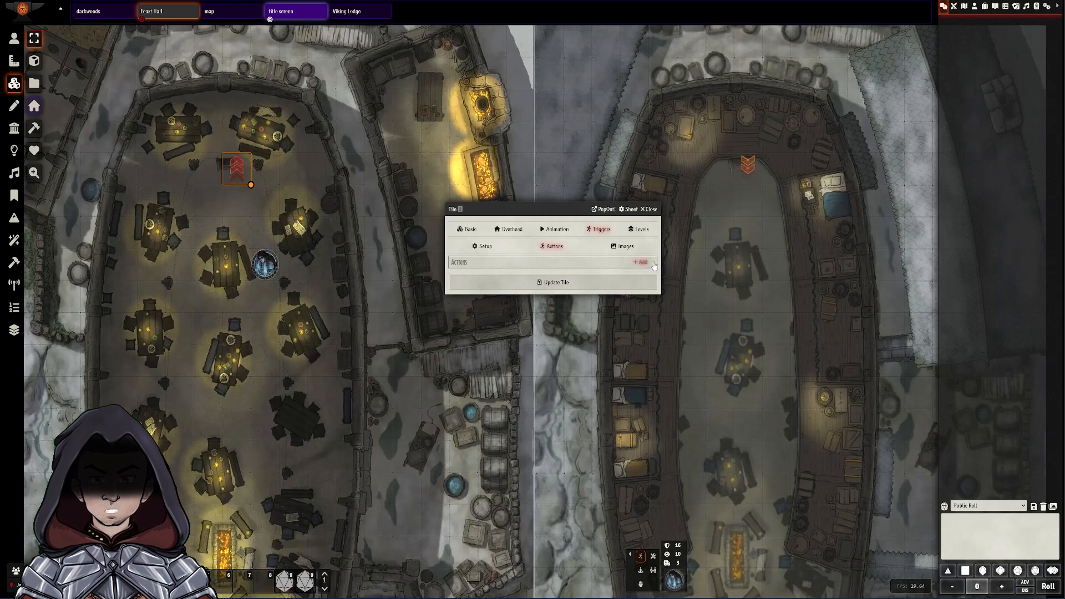
{"action": "left_click", "coordinate": [639, 263]}
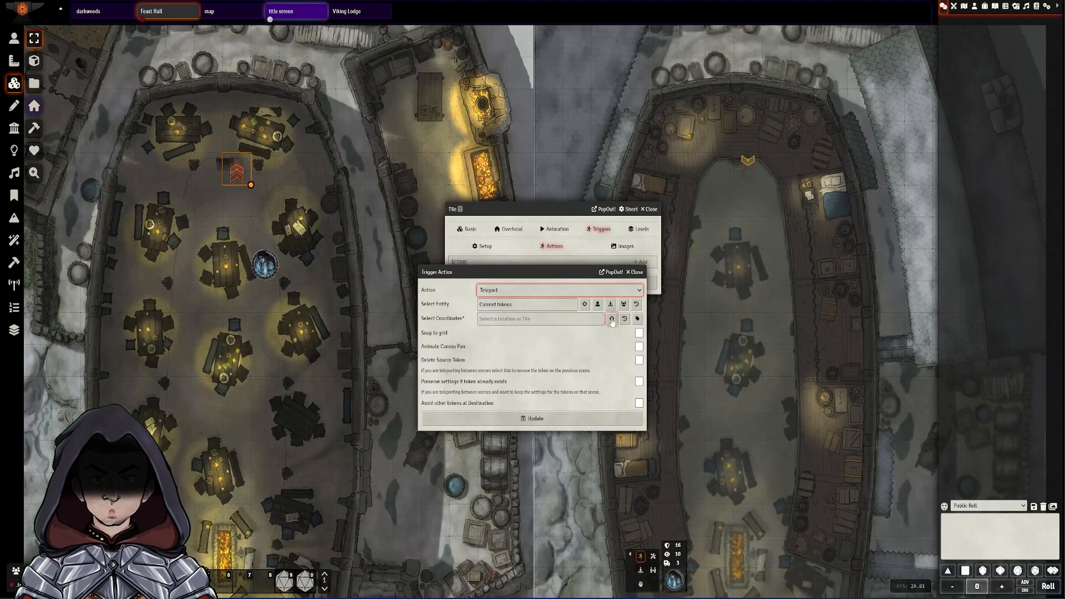
{"action": "mouse_move", "coordinate": [611, 318]}
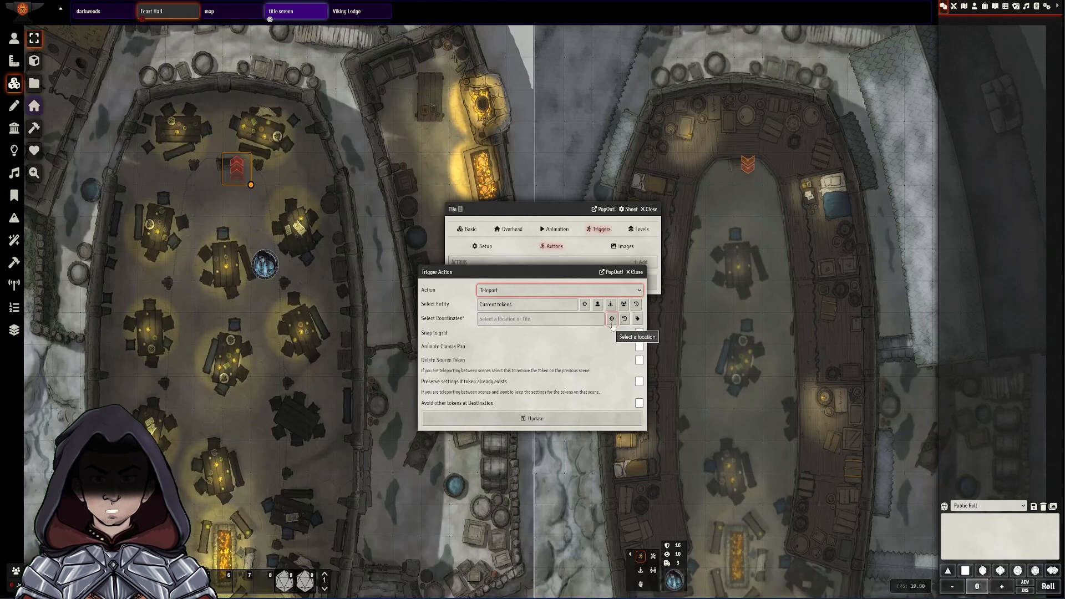
{"action": "left_click", "coordinate": [611, 318]}
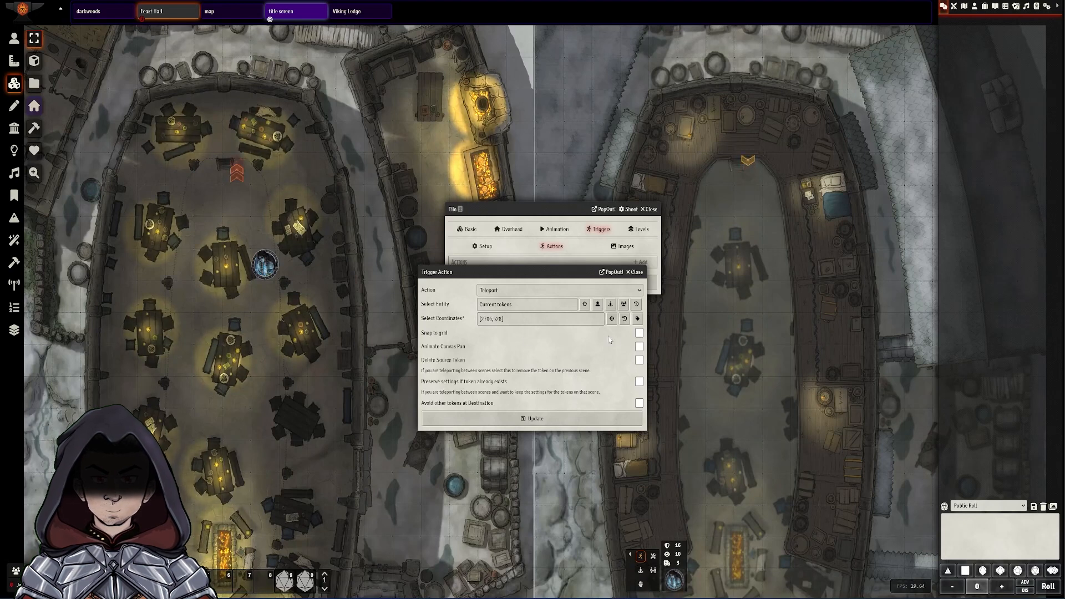
{"action": "left_click", "coordinate": [638, 333]}
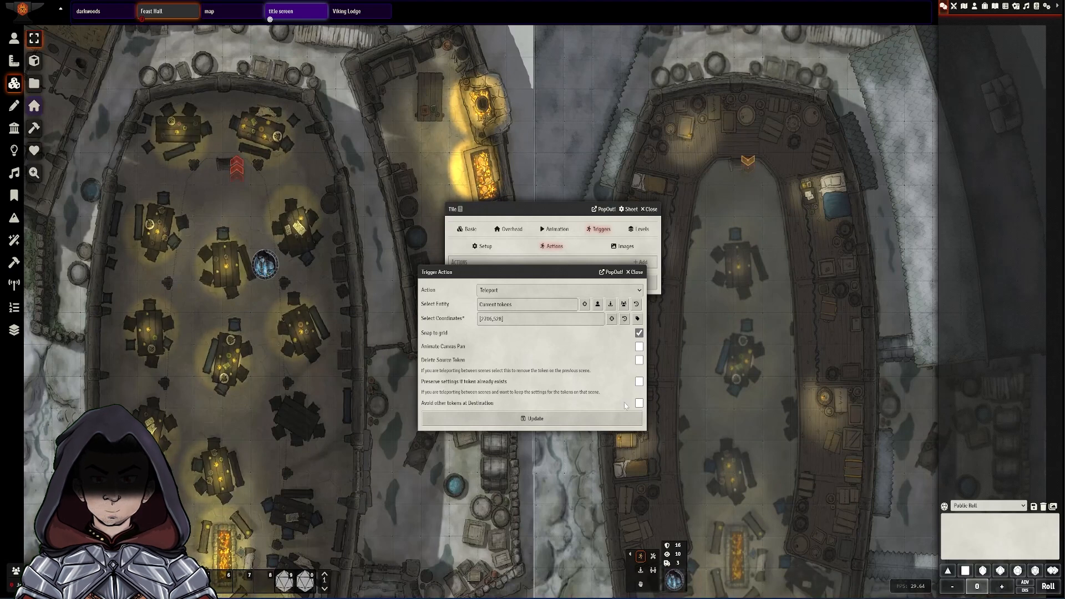
{"action": "left_click", "coordinate": [639, 403]}
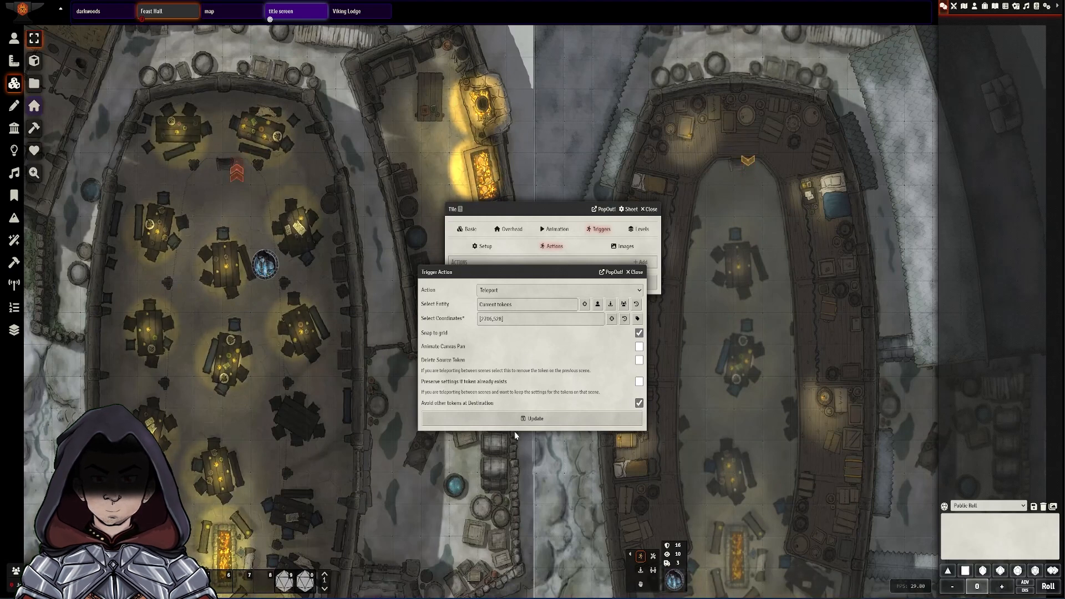
{"action": "left_click", "coordinate": [533, 418]}
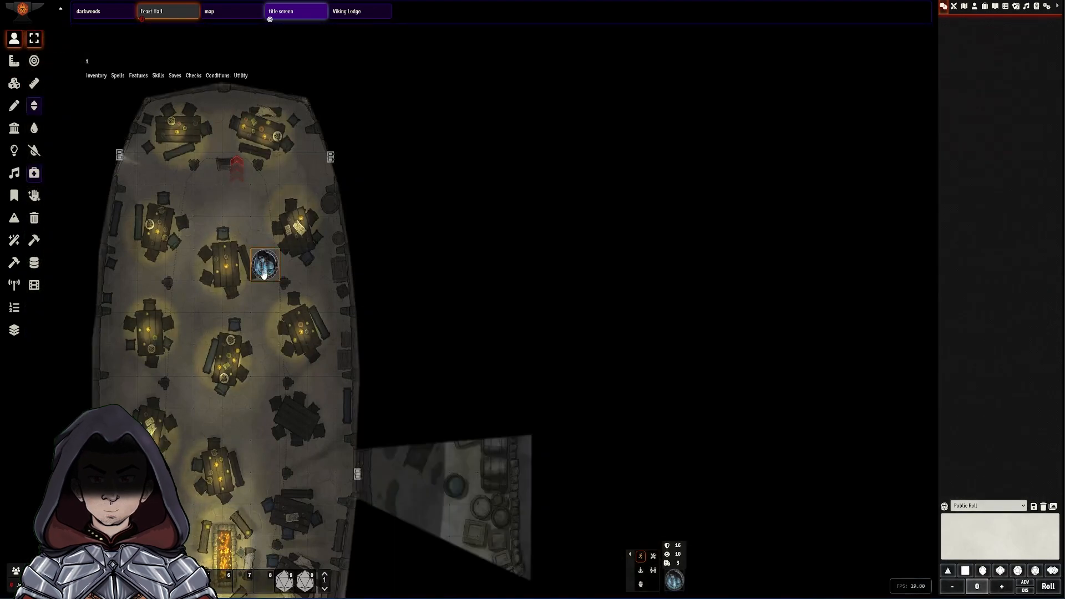
- Drag the token onto the tavern chevron to test the teleport
{"action": "left_click_drag", "start_coordinate": [265, 265], "coordinate": [237, 200]}
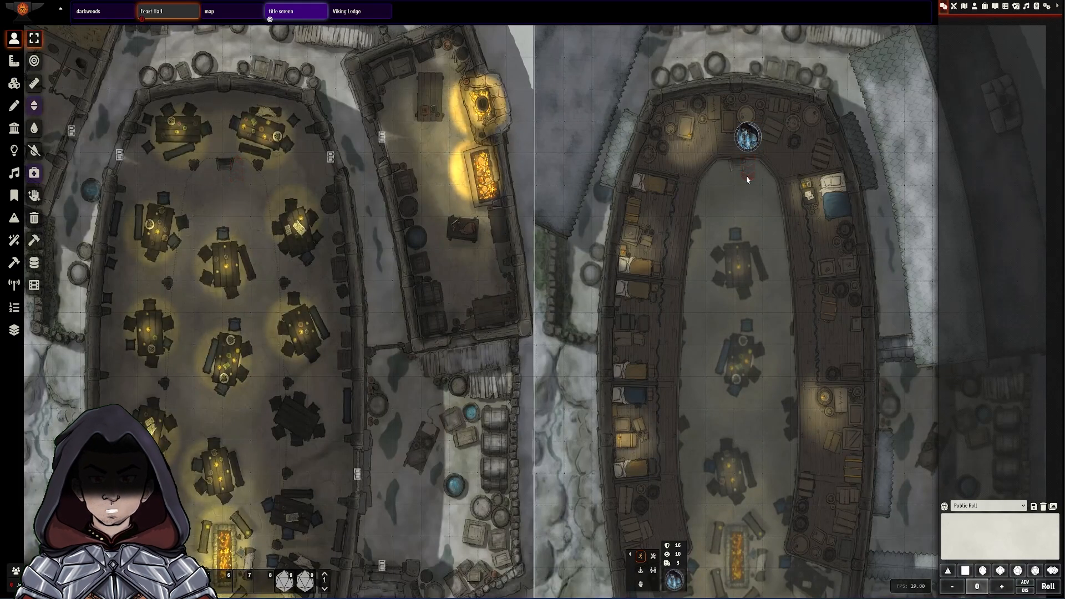
- Give the longhouse chevron tile a Teleport action returning tokens to the tavern hall
{"action": "left_click", "coordinate": [14, 83]}
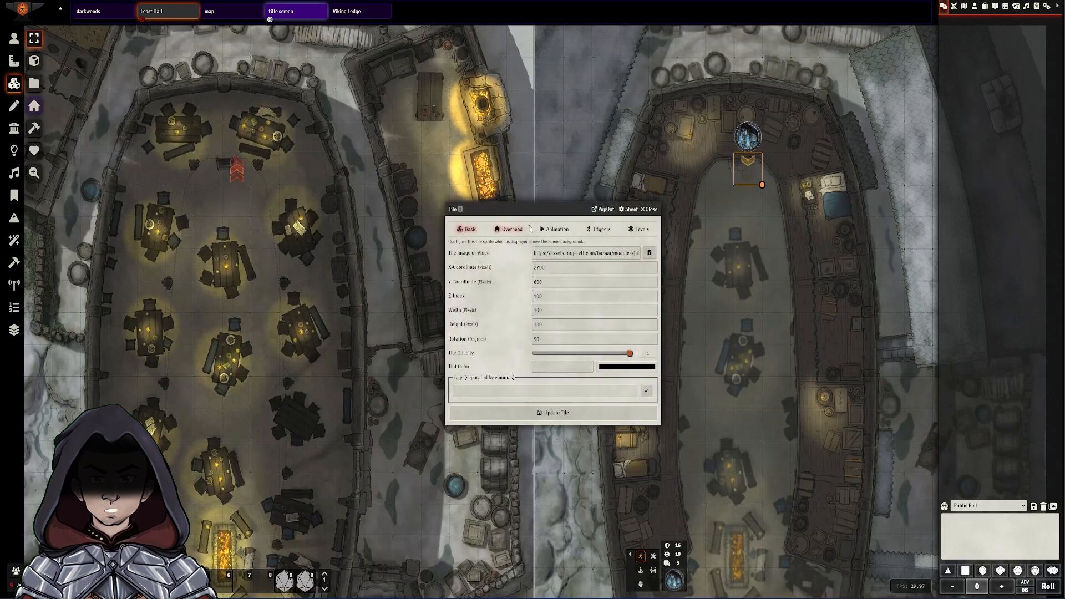
{"action": "left_click", "coordinate": [600, 229]}
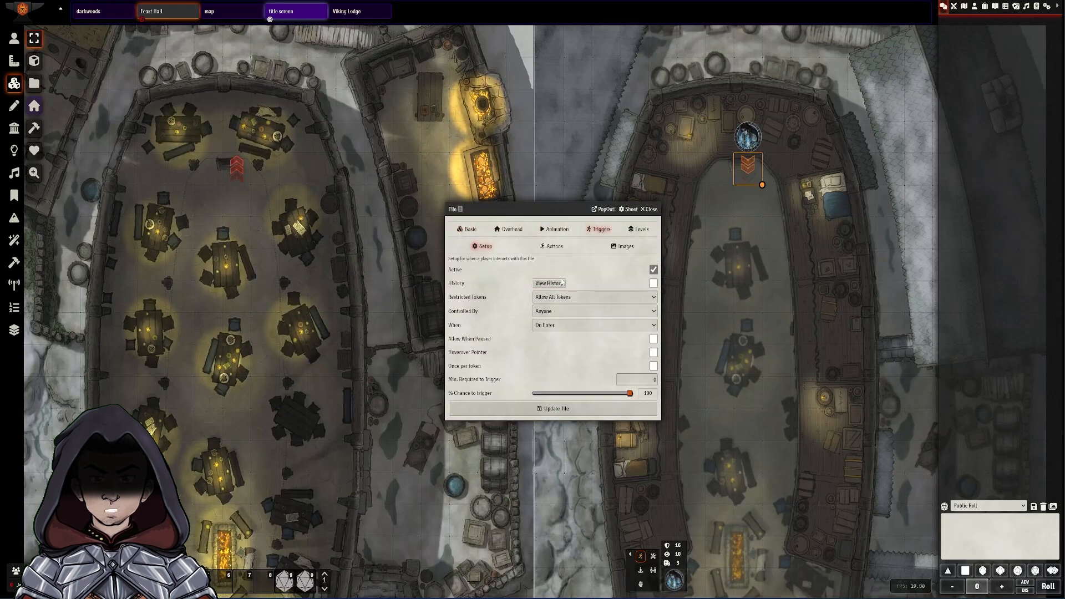
{"action": "left_click", "coordinate": [555, 246]}
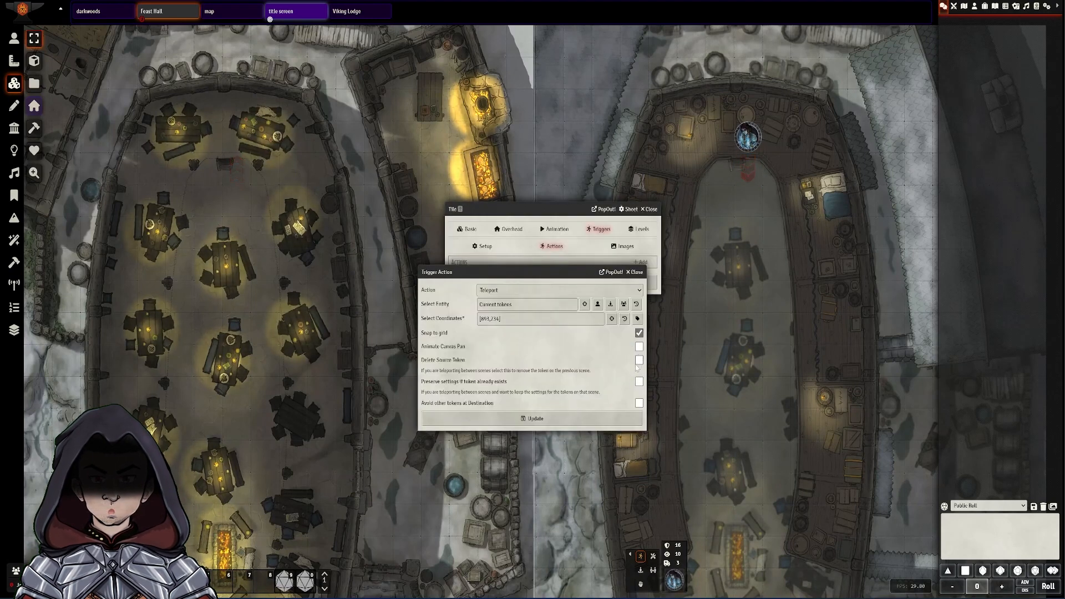
{"action": "left_click", "coordinate": [532, 418]}
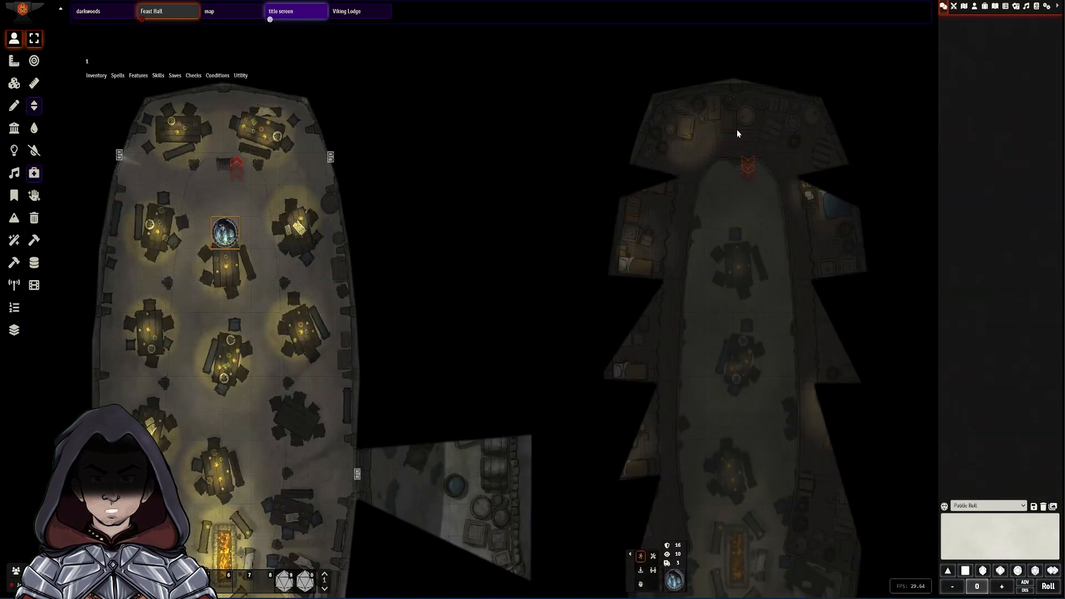
- Teleport the token to the longhouse top again and bring up the tile image library
{"action": "left_click_drag", "start_coordinate": [226, 231], "coordinate": [748, 159]}
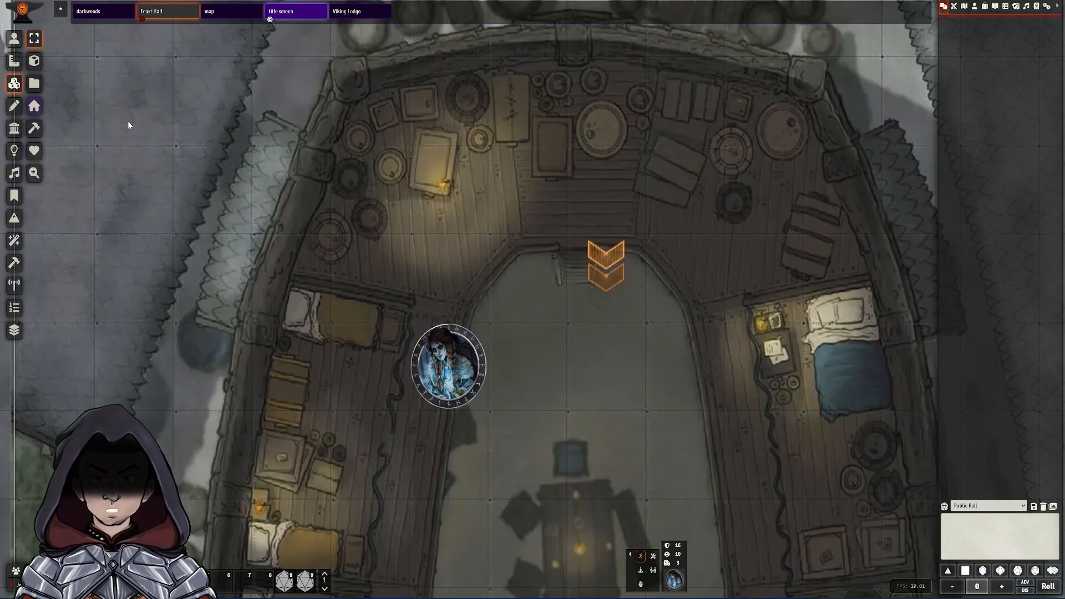
{"action": "left_click", "coordinate": [14, 82]}
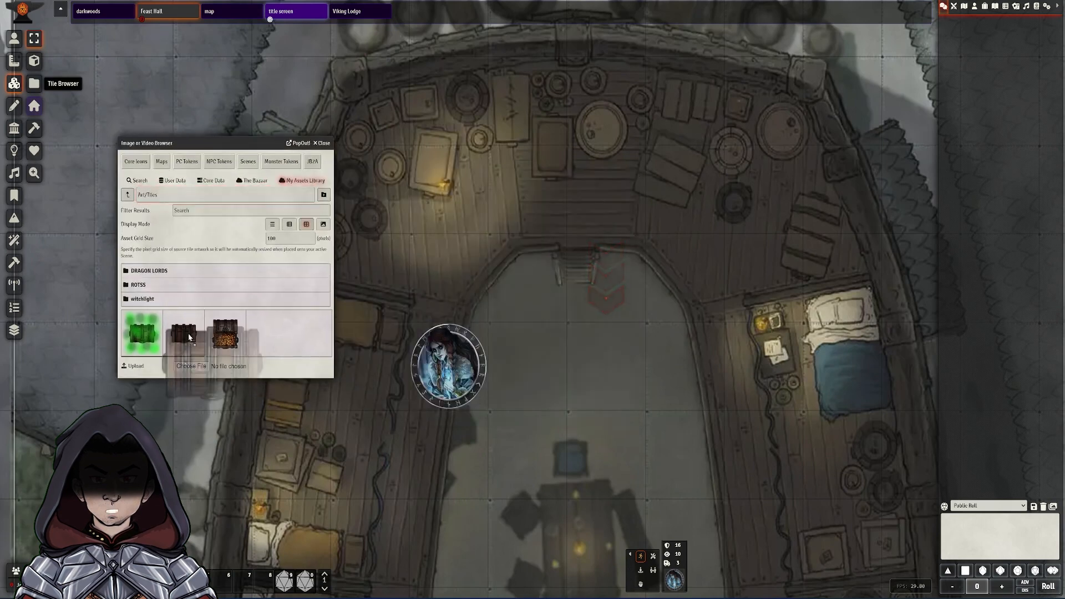
- Drop the closed wooden chest image onto the upper-left deck and deselect it
{"action": "left_click_drag", "start_coordinate": [181, 333], "coordinate": [407, 231]}
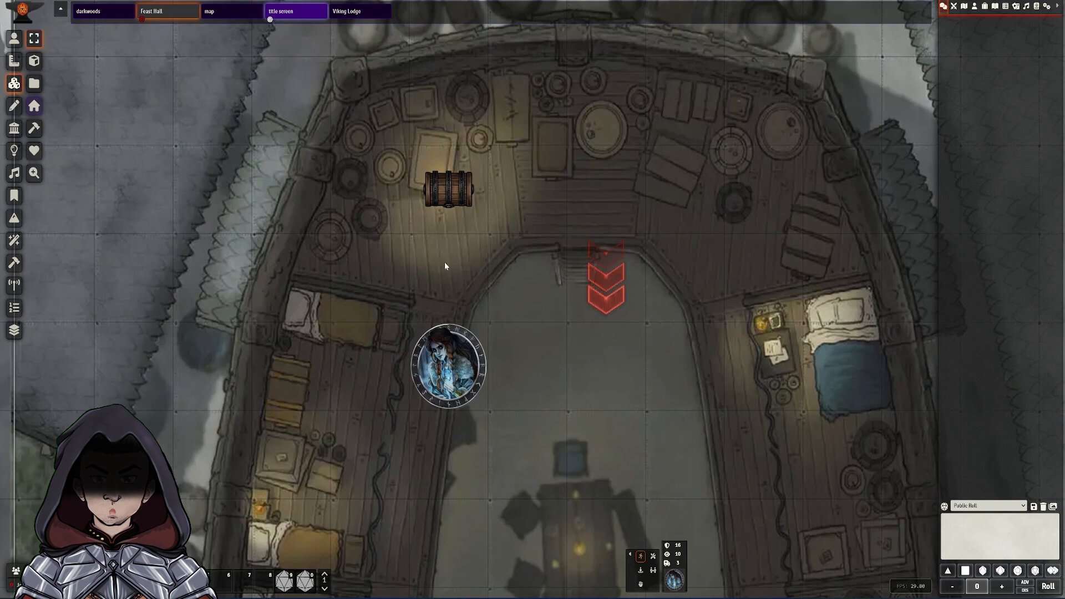
{"action": "left_click", "coordinate": [448, 191]}
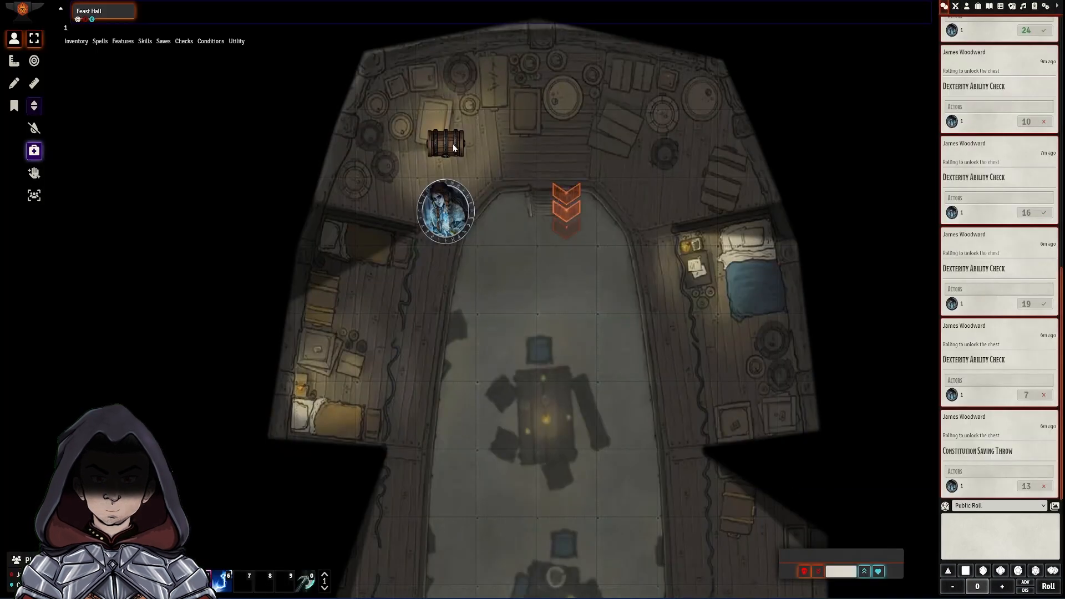
- As the player, try unlocking the chest twice: once it opens, once a trap triggers
{"action": "left_click", "coordinate": [445, 143]}
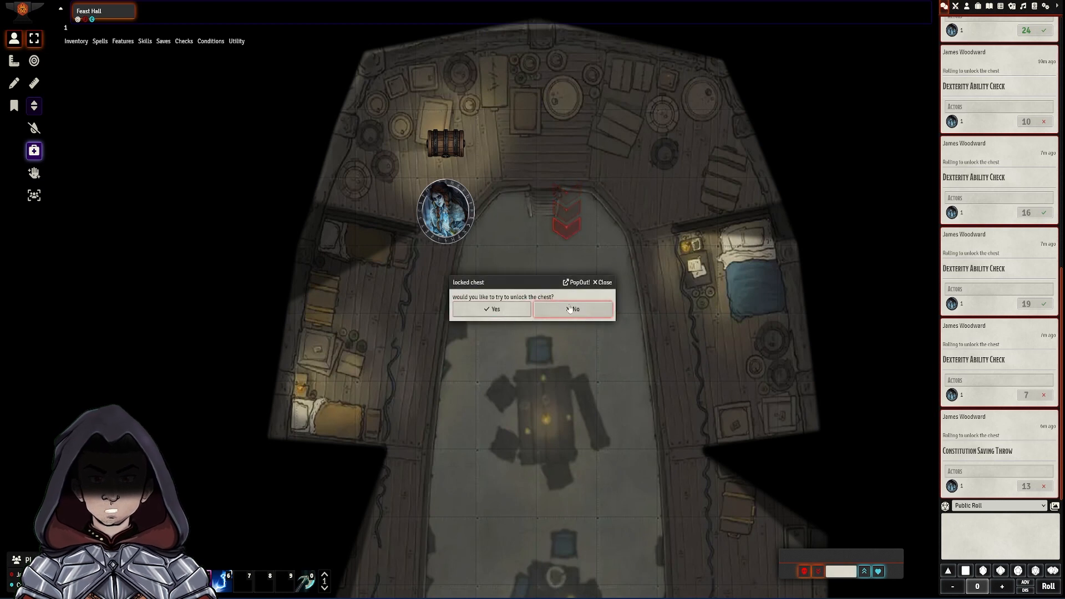
{"action": "left_click", "coordinate": [490, 309]}
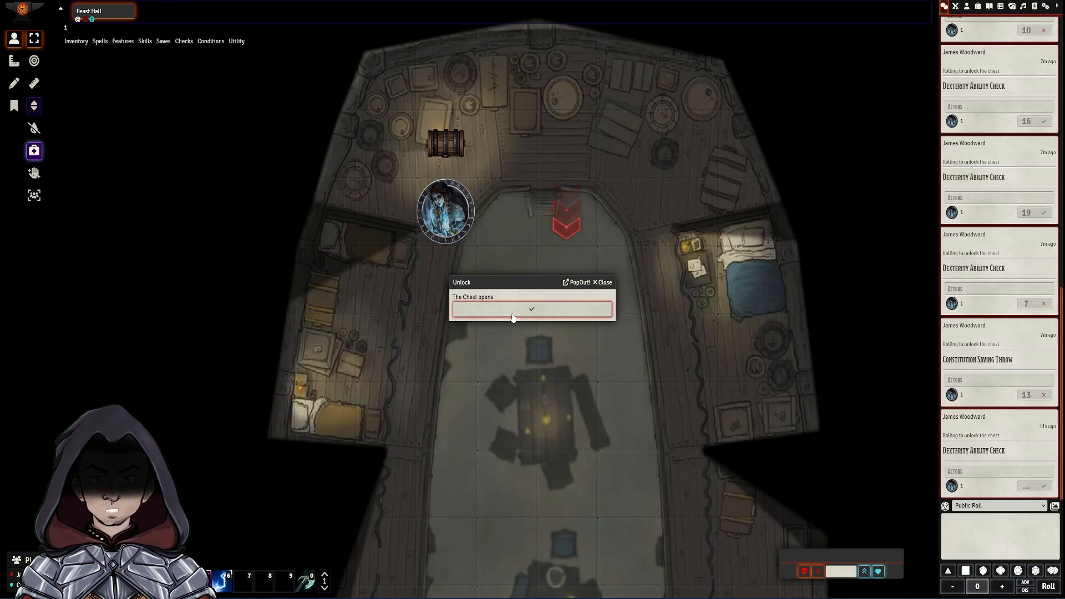
{"action": "left_click", "coordinate": [533, 309]}
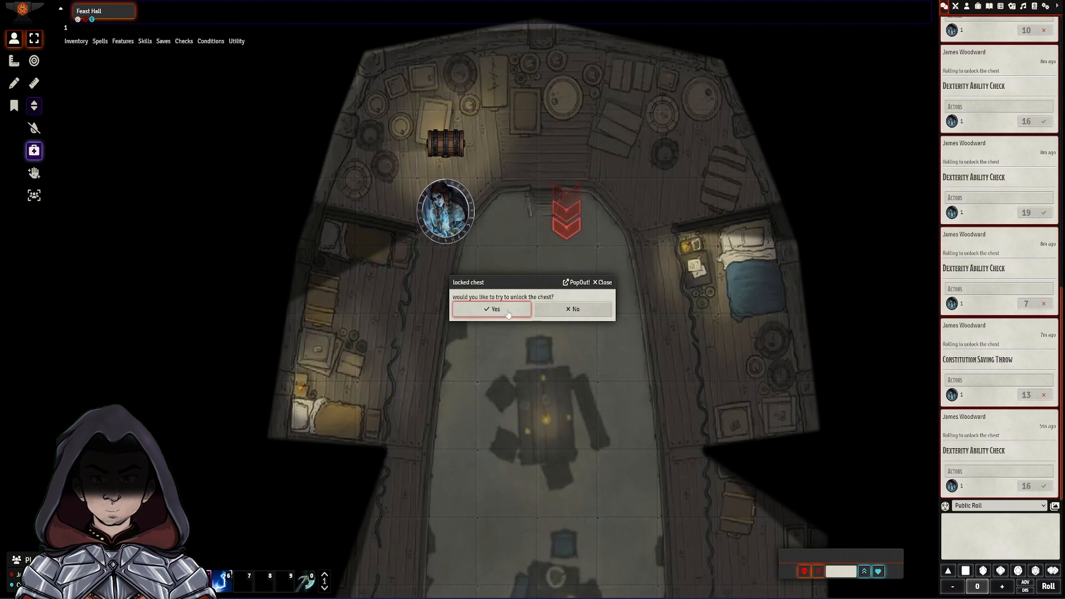
{"action": "left_click", "coordinate": [491, 309]}
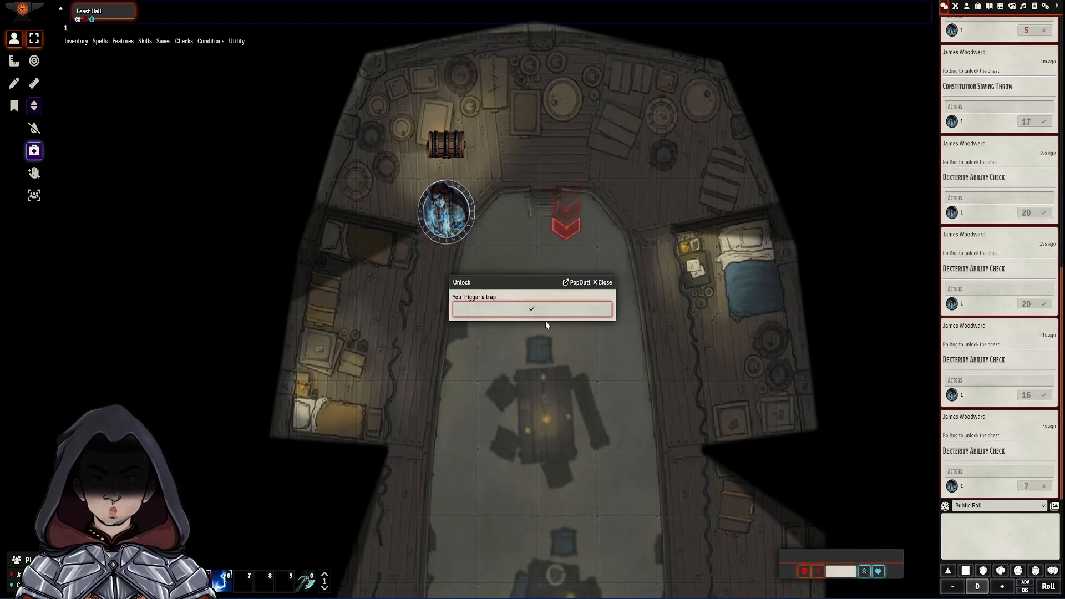
{"action": "left_click", "coordinate": [532, 309]}
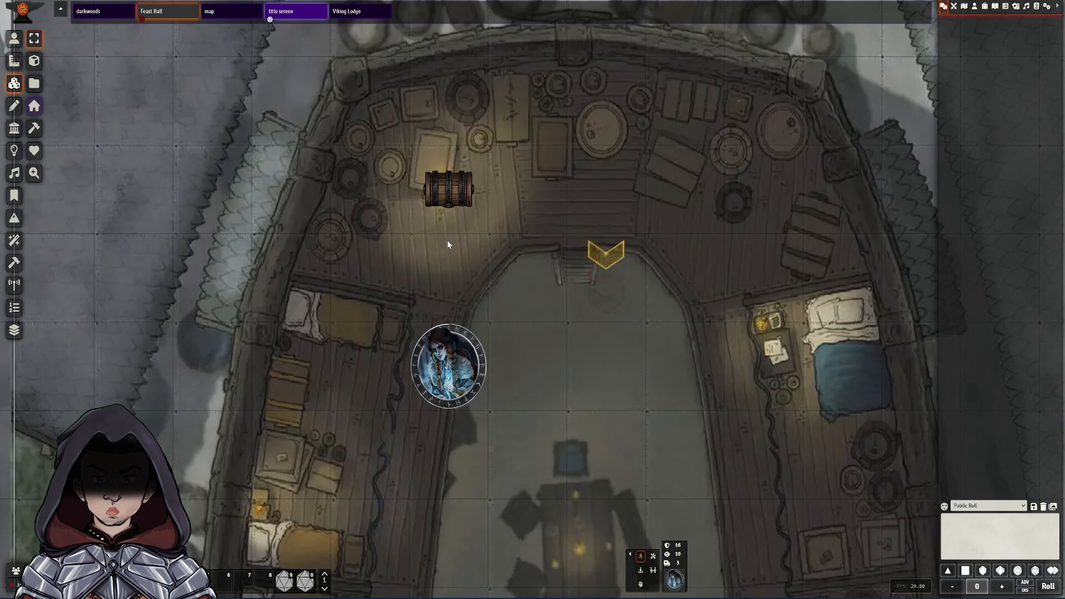
- Add the closed chest and poisoned chest .webp files to the chest tile's Images list
{"action": "left_click", "coordinate": [447, 190]}
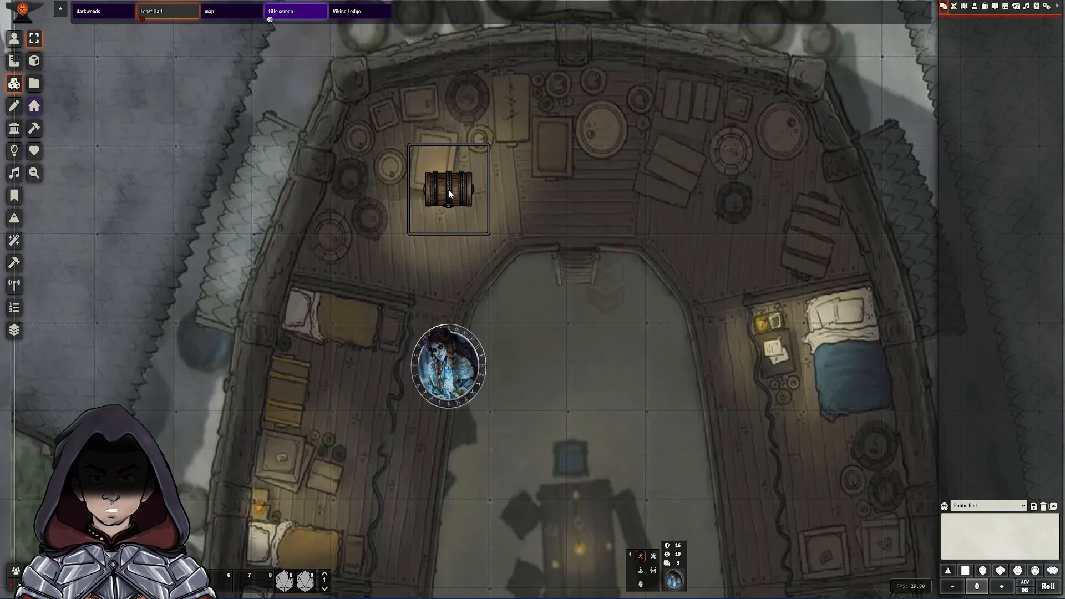
{"action": "double_click", "coordinate": [448, 190]}
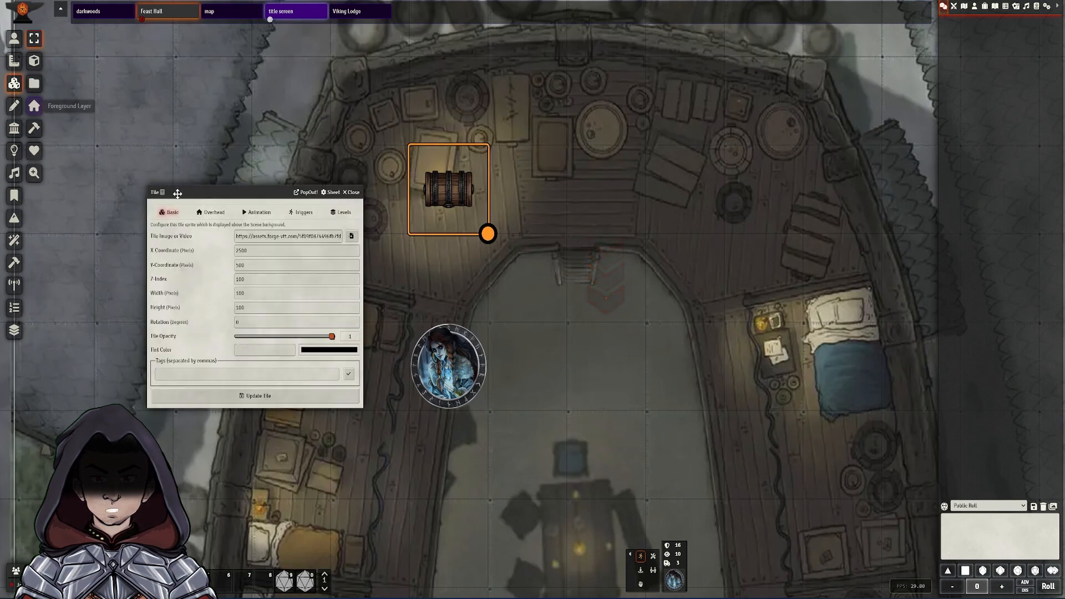
{"action": "left_click", "coordinate": [302, 212]}
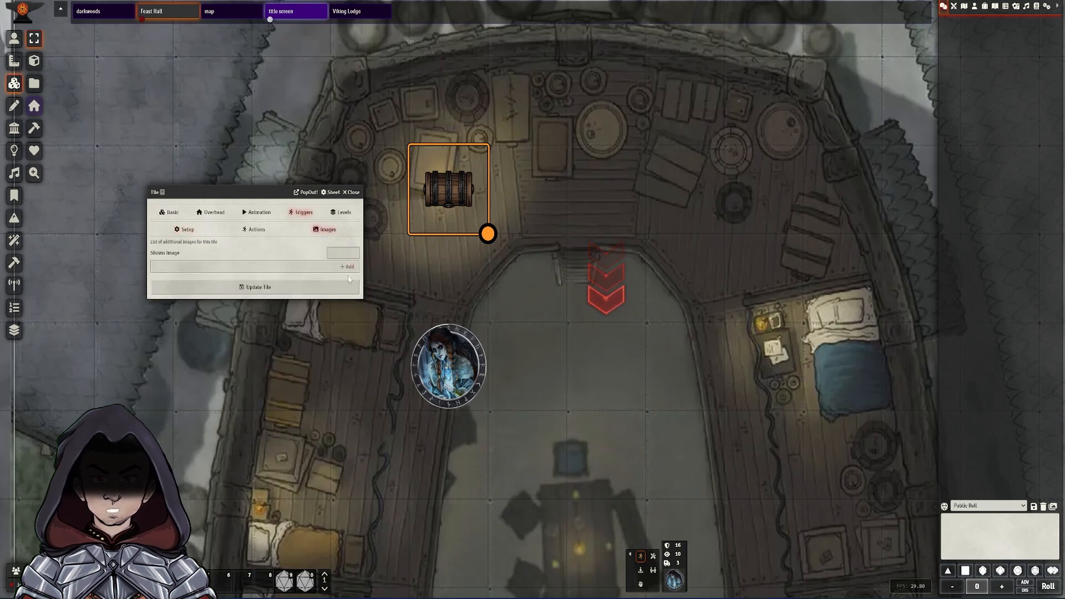
{"action": "left_click", "coordinate": [343, 253]}
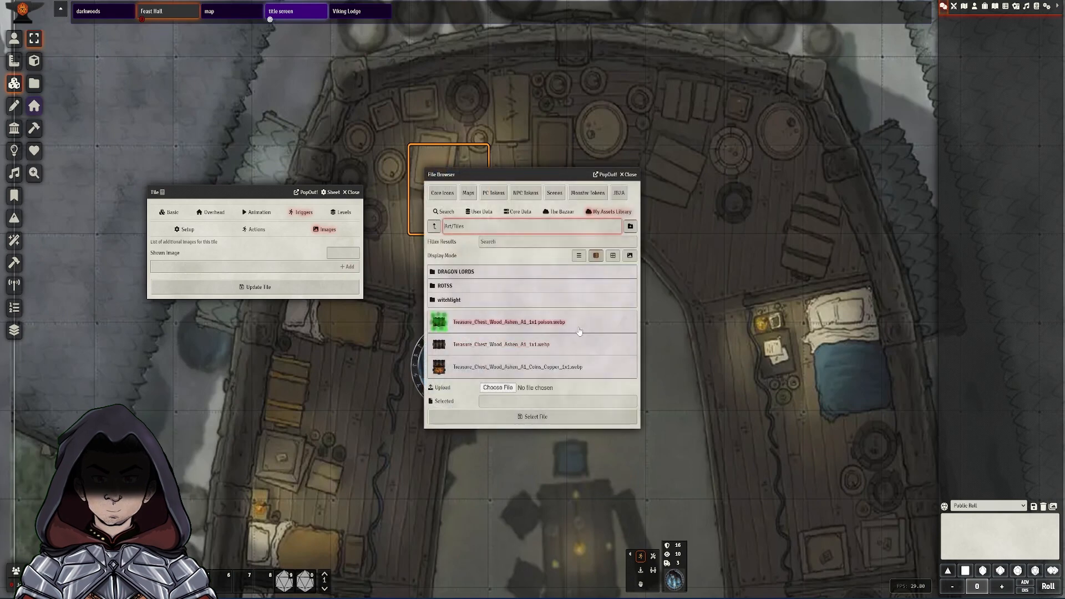
{"action": "left_click", "coordinate": [504, 345]}
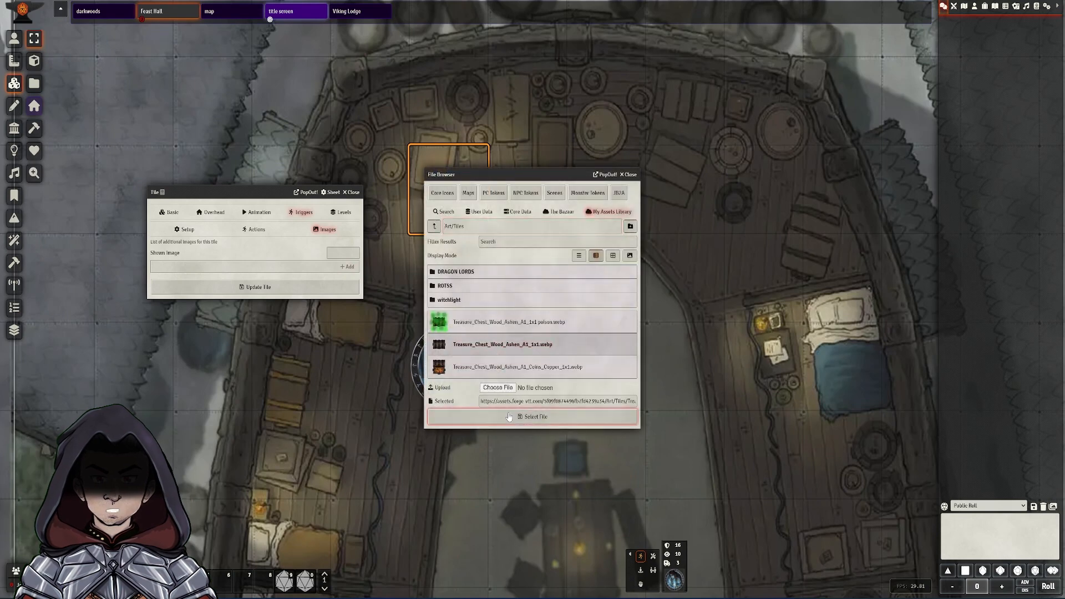
{"action": "left_click", "coordinate": [536, 417]}
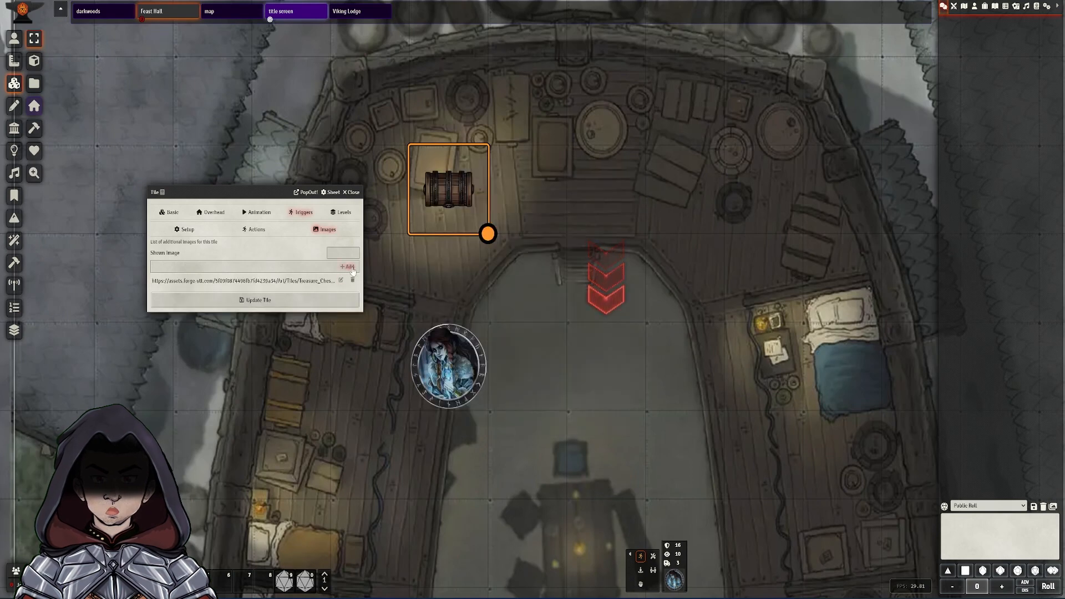
{"action": "left_click", "coordinate": [348, 266]}
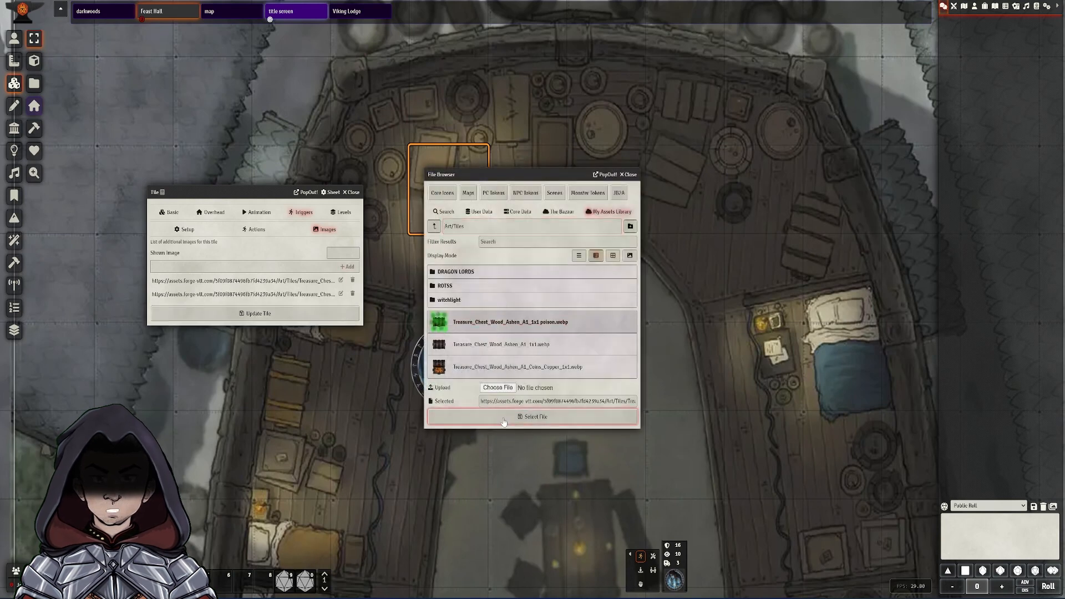
{"action": "left_click", "coordinate": [533, 417]}
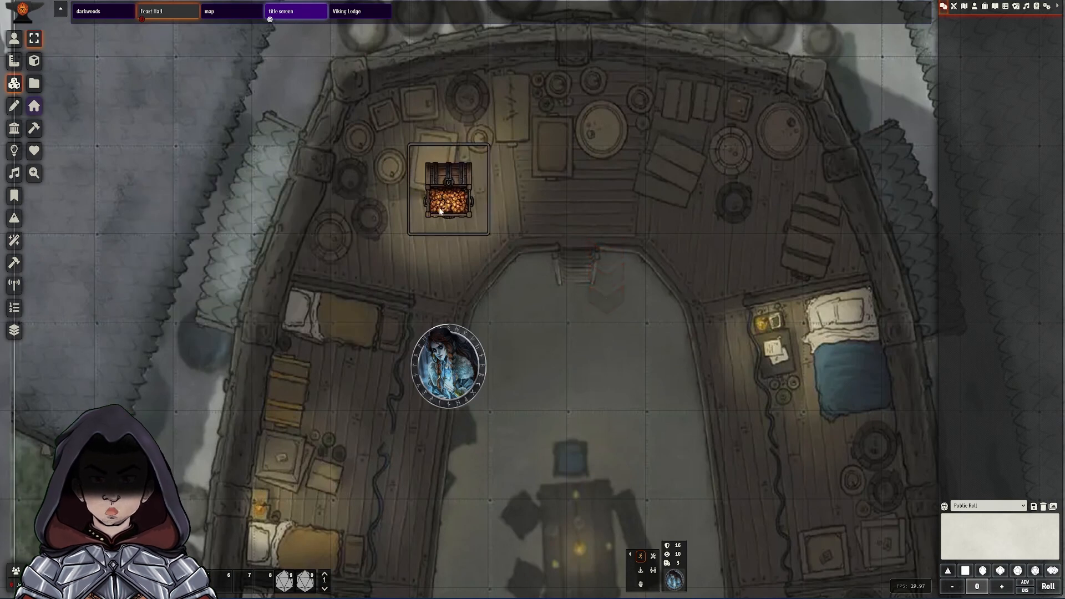
- Trigger the chest tile to preview its image swap, then reopen its Tile configuration
{"action": "left_click", "coordinate": [448, 188]}
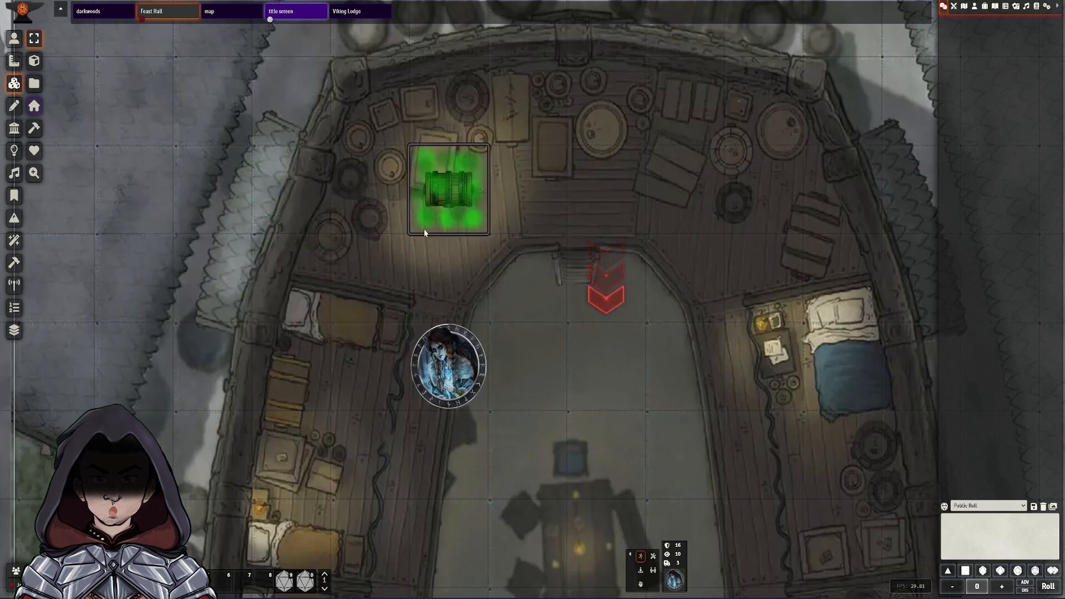
{"action": "double_click", "coordinate": [448, 191]}
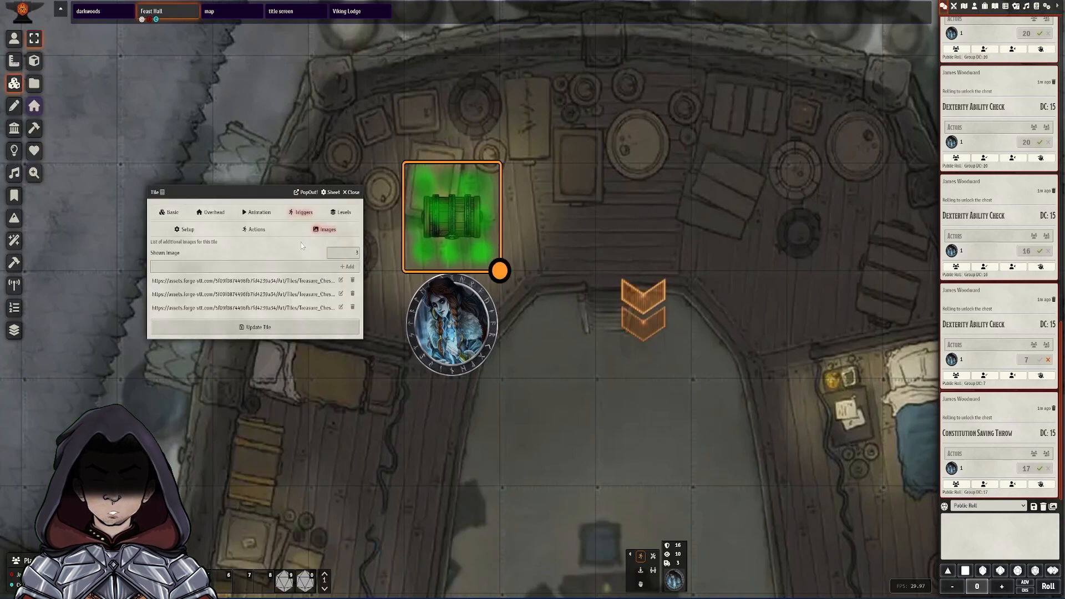
- Show the chest tile's trigger actions and open the unlock confirm dialog action
{"action": "left_click", "coordinate": [256, 229]}
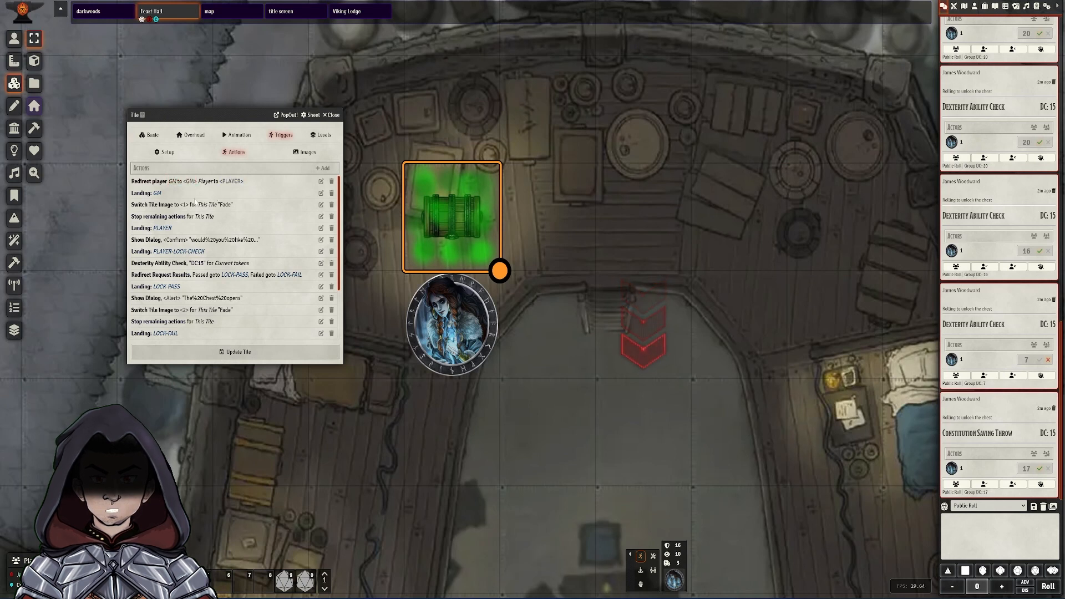
{"action": "left_click", "coordinate": [157, 194]}
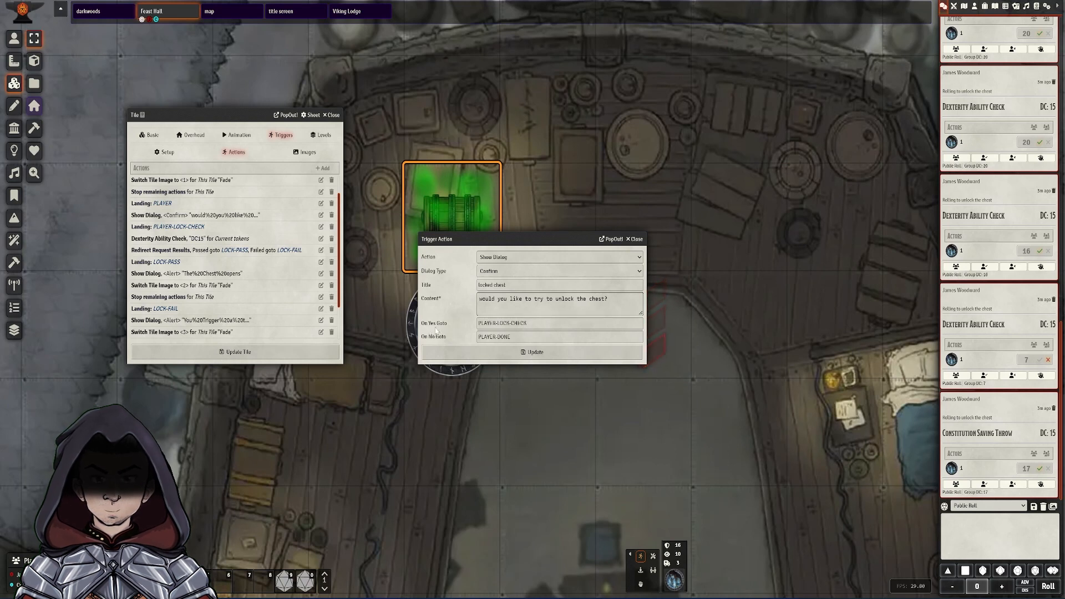
- Close the unlock confirmation action to reach the DC 15 Dexterity roll request
{"action": "left_click", "coordinate": [559, 323]}
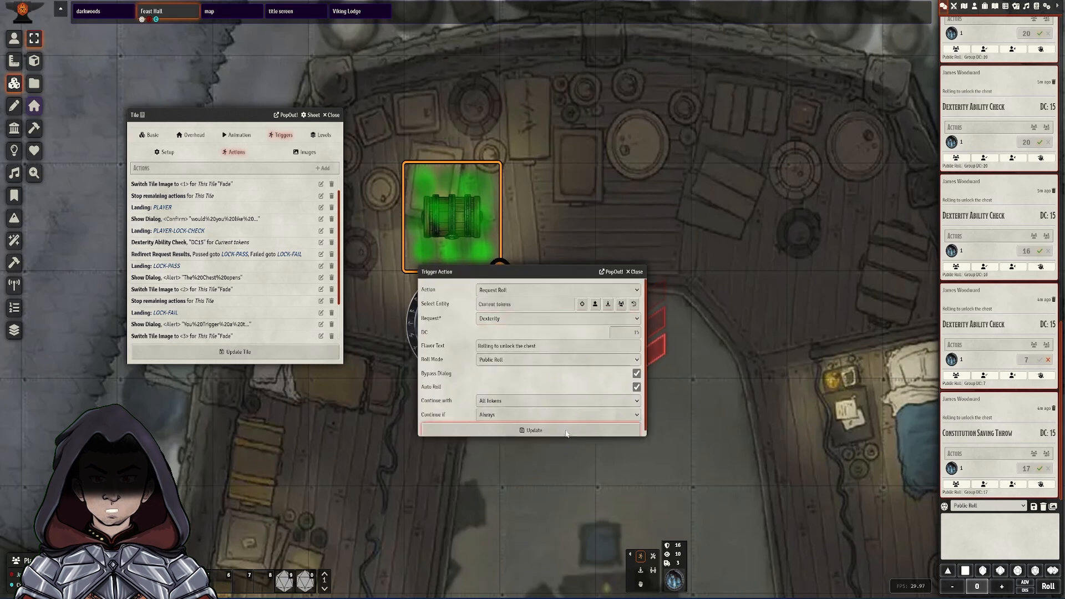
- Close the roll request and result redirect actions, then select the LOCK-FAIL landing
{"action": "left_click", "coordinate": [634, 272]}
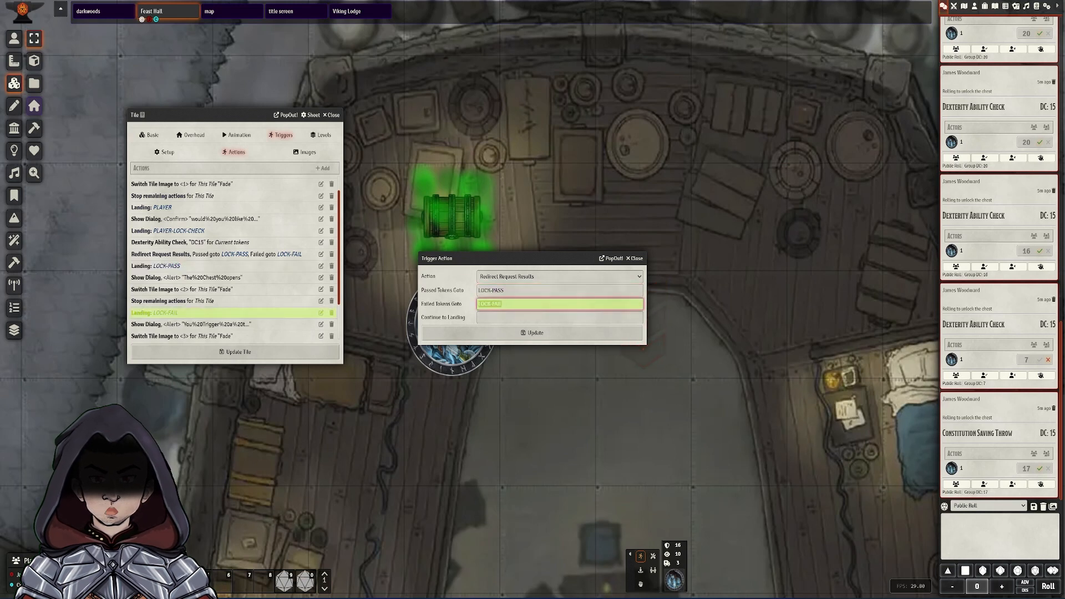
{"action": "left_click", "coordinate": [633, 258]}
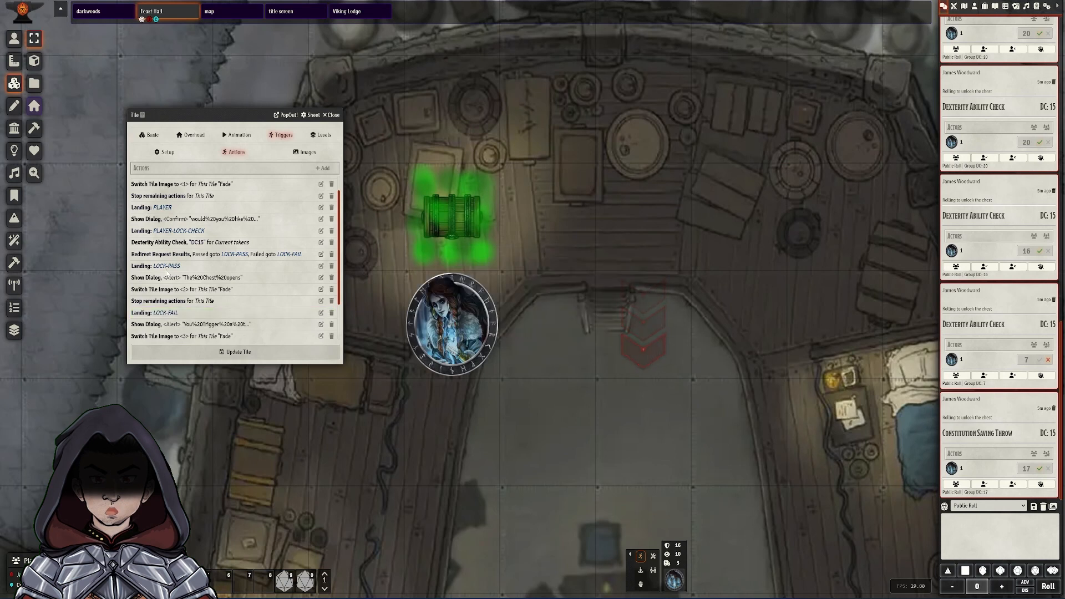
{"action": "left_click", "coordinate": [157, 266]}
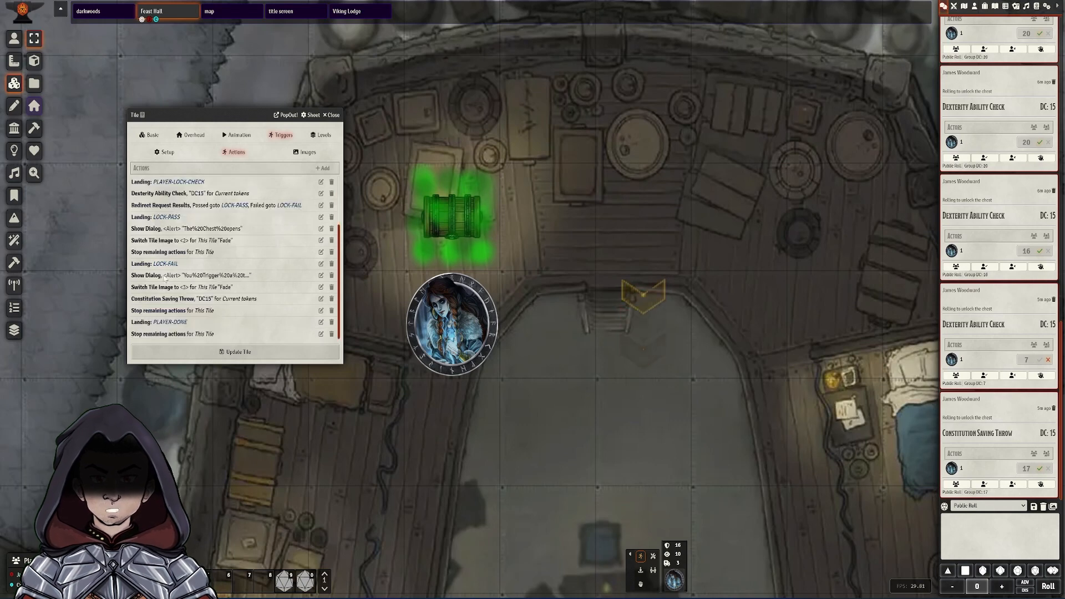
{"action": "left_click", "coordinate": [163, 264]}
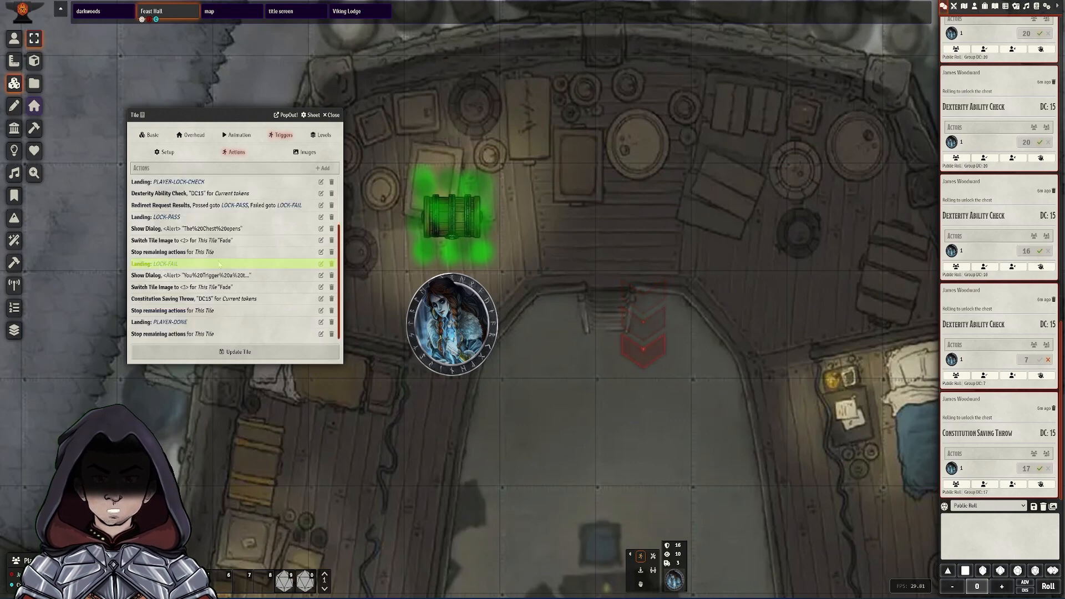